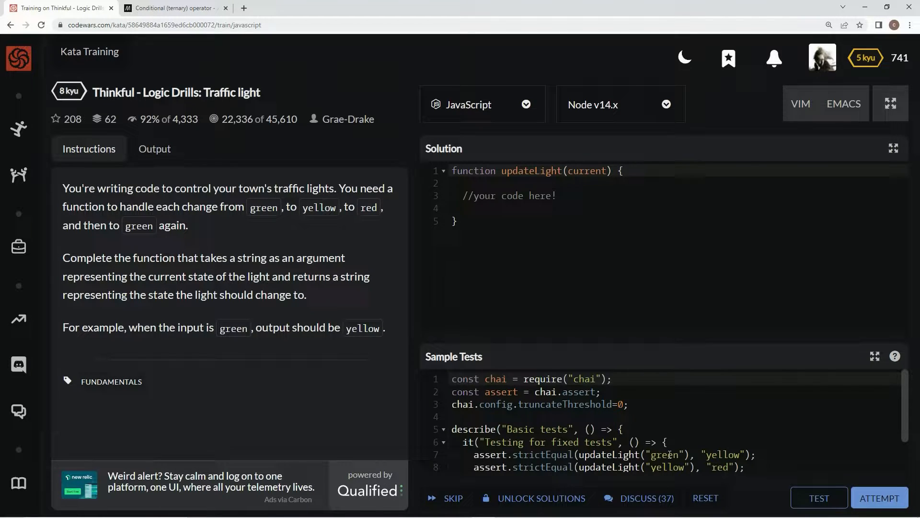
- Replace the function declaration with `const updateLight = current =>` and delete the body braces
scroll("down", 3)
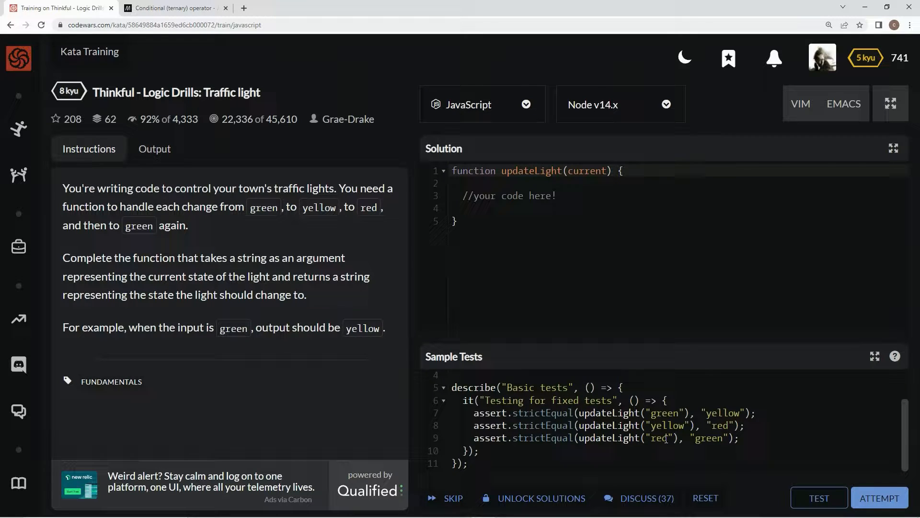
mouse_move(534, 256)
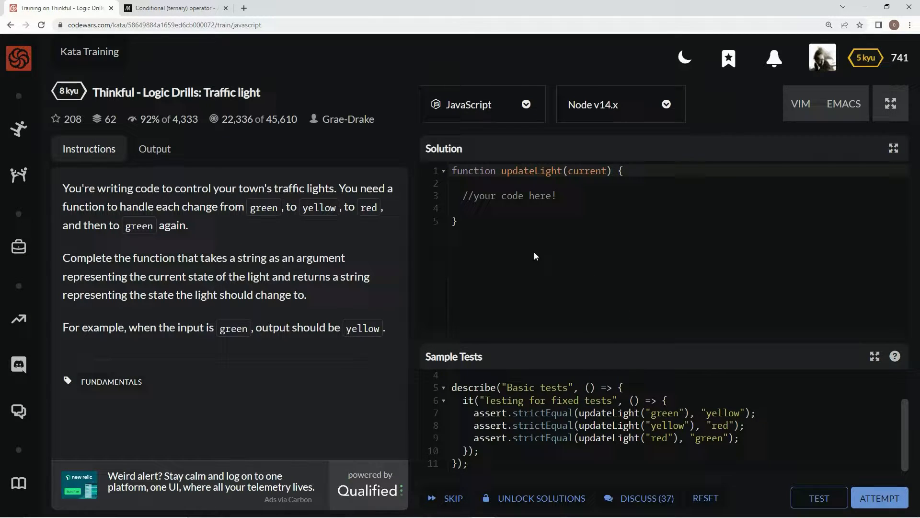
double_click(473, 171)
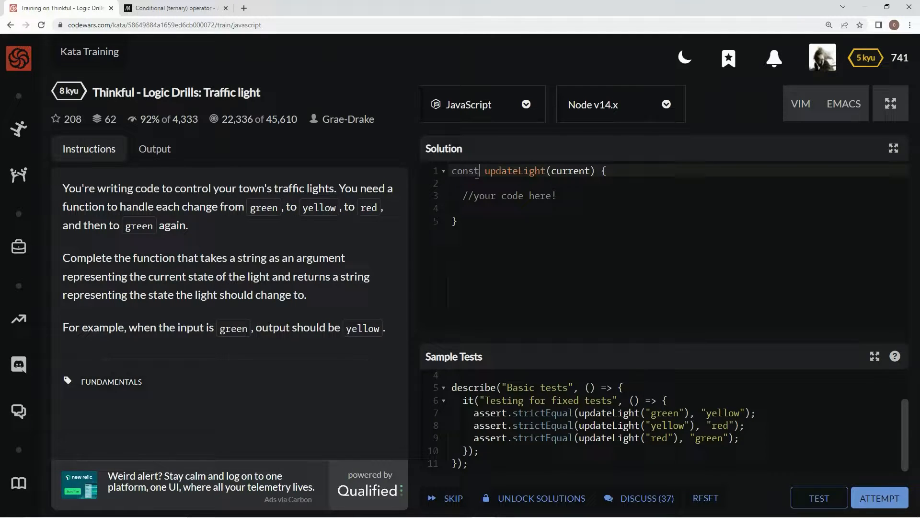
mouse_move(551, 171)
type(" = ")
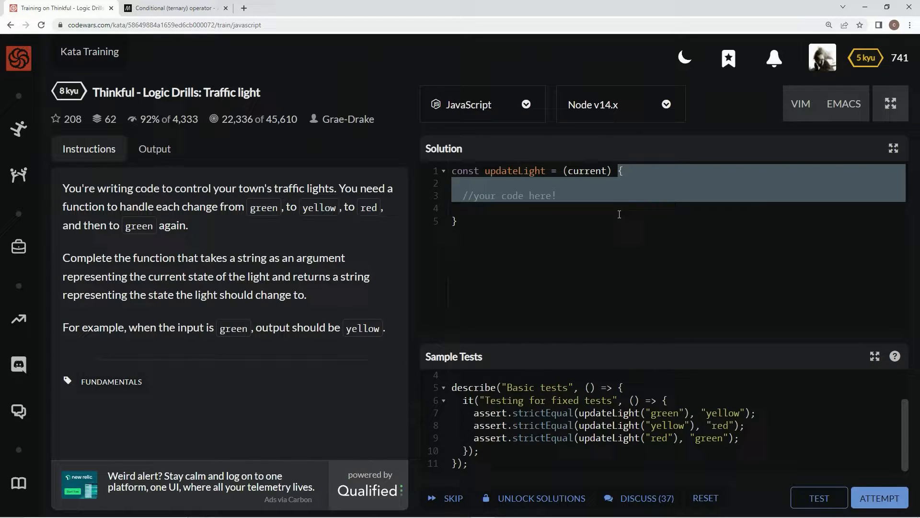
key("Delete")
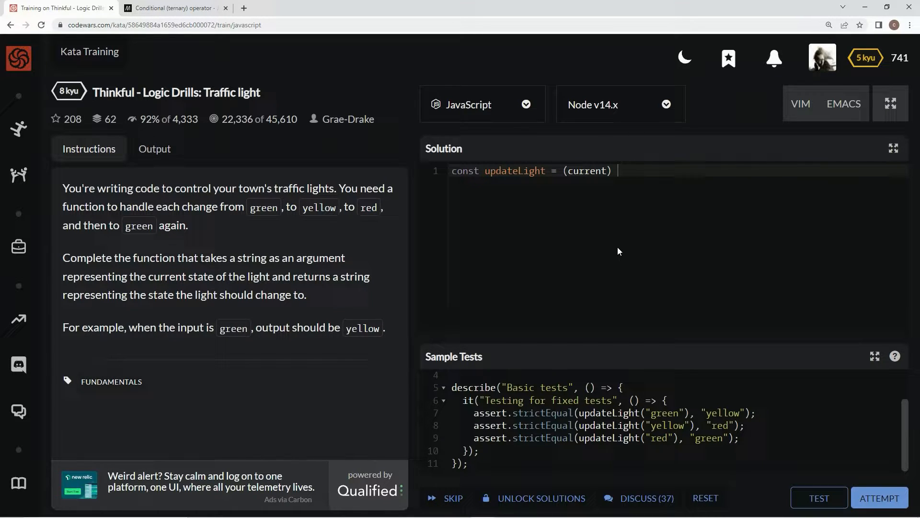
type("=>")
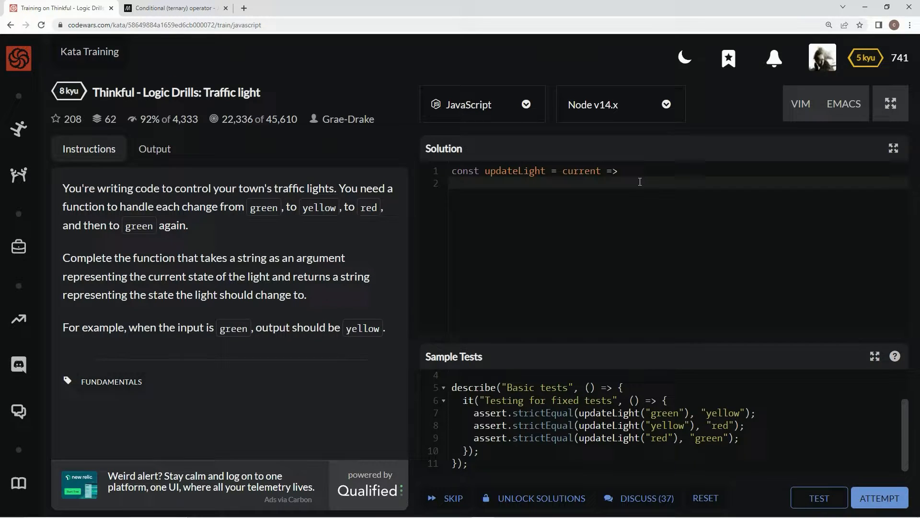
- Start a console.log( call in the arrow body, then switch to MDN's conditional operator page
type("console")
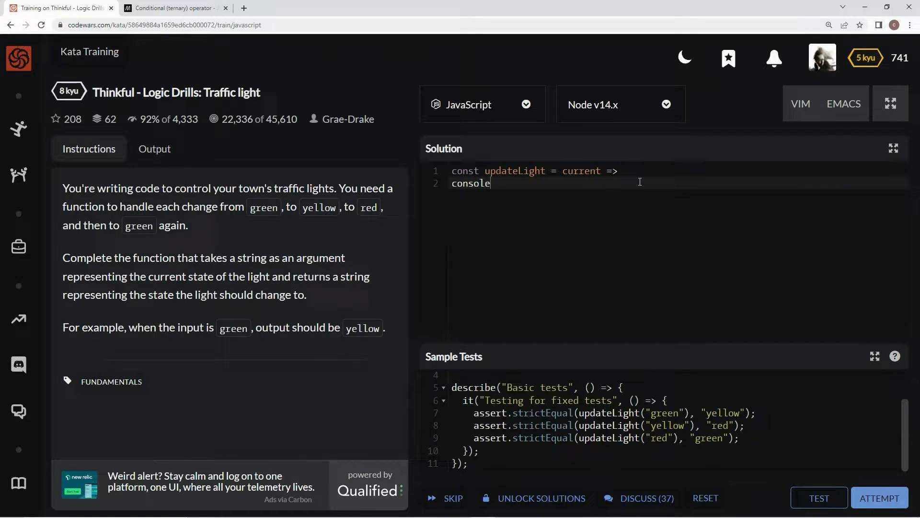
type(".log")
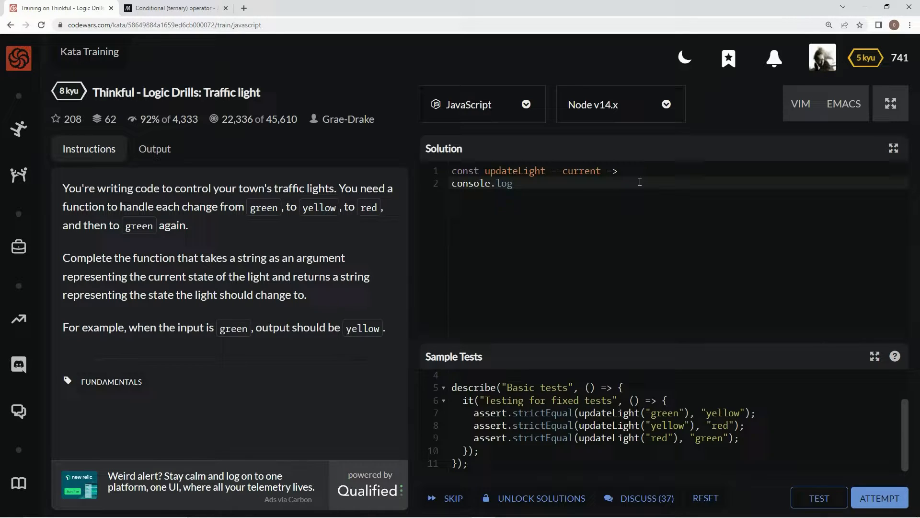
type("(")
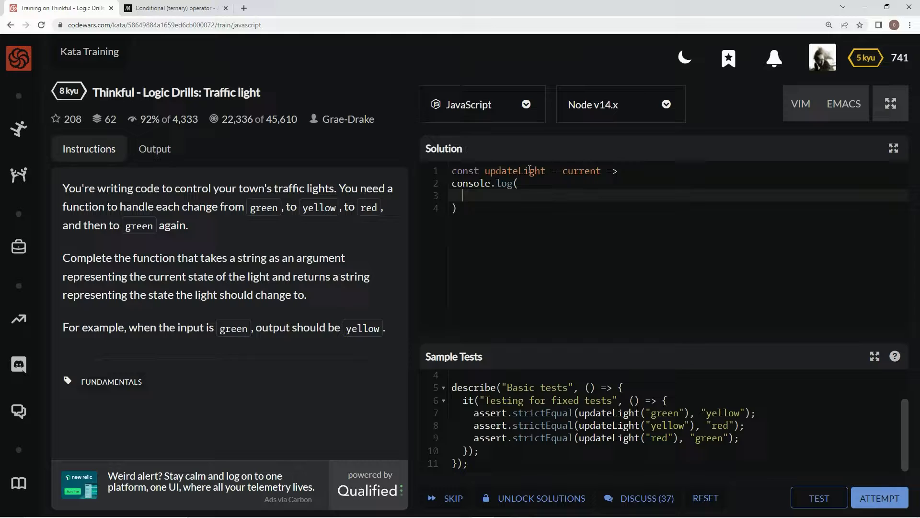
left_click(173, 8)
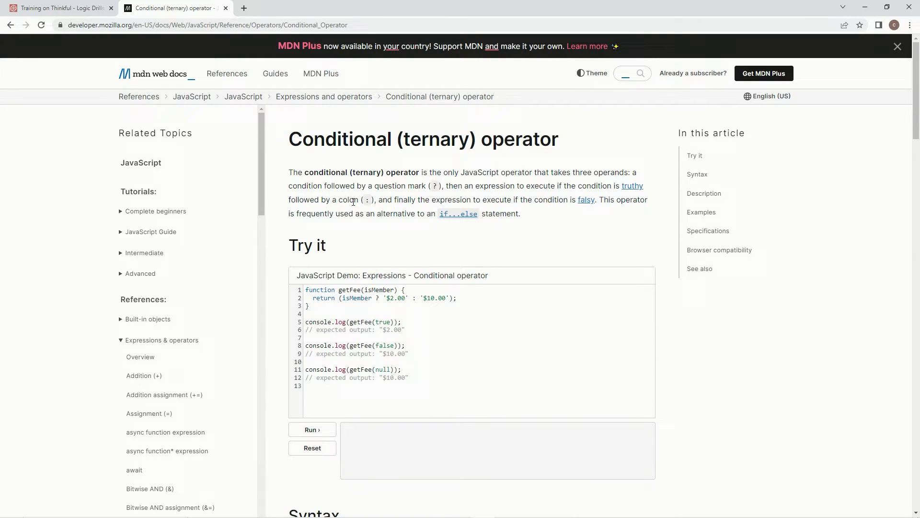
mouse_move(463, 199)
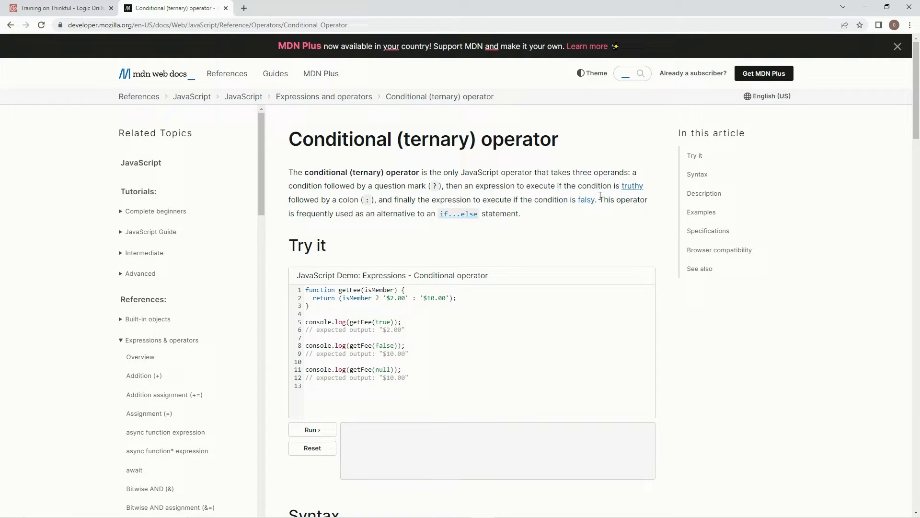
mouse_move(648, 209)
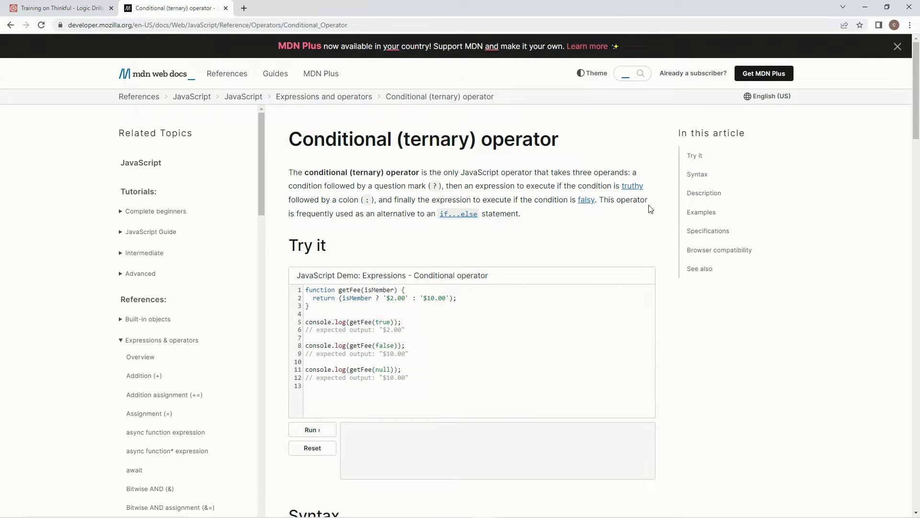
mouse_move(364, 216)
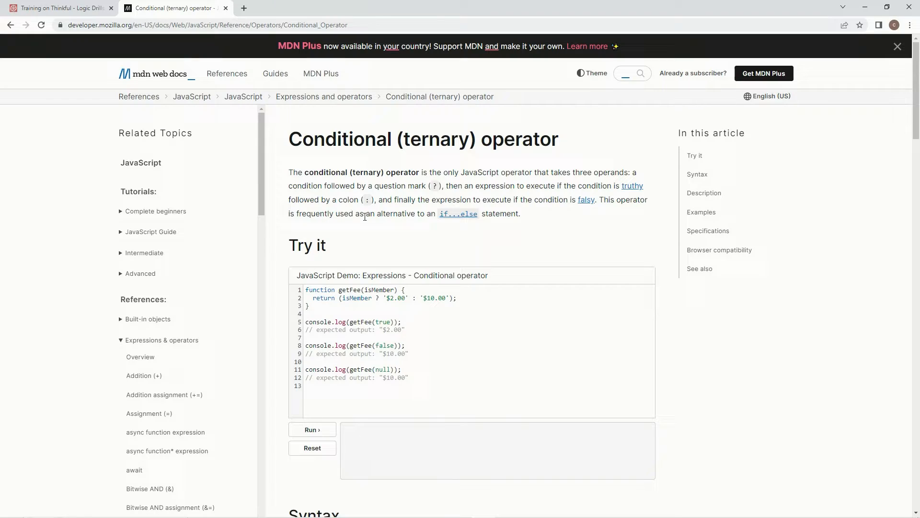
mouse_move(458, 214)
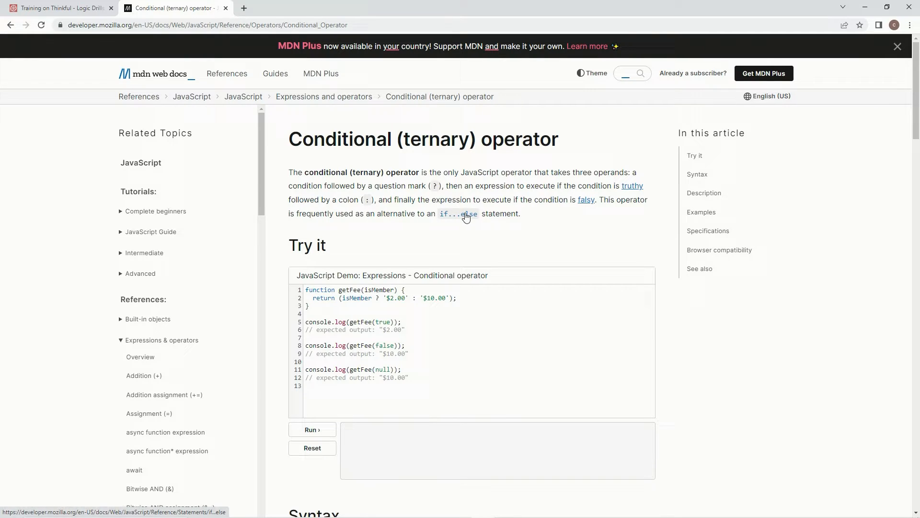
- Go back from the MDN ternary operator article to the Codewars kata tab
left_click(59, 7)
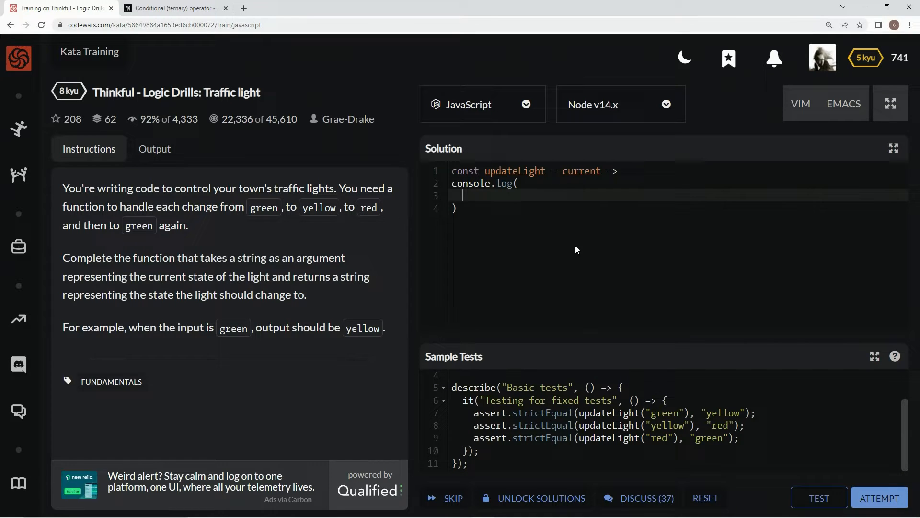
- Fill console.log with current == 'red' ? 'green' : current == 'green' ? 'yellow' : 'red'
type("current == red")
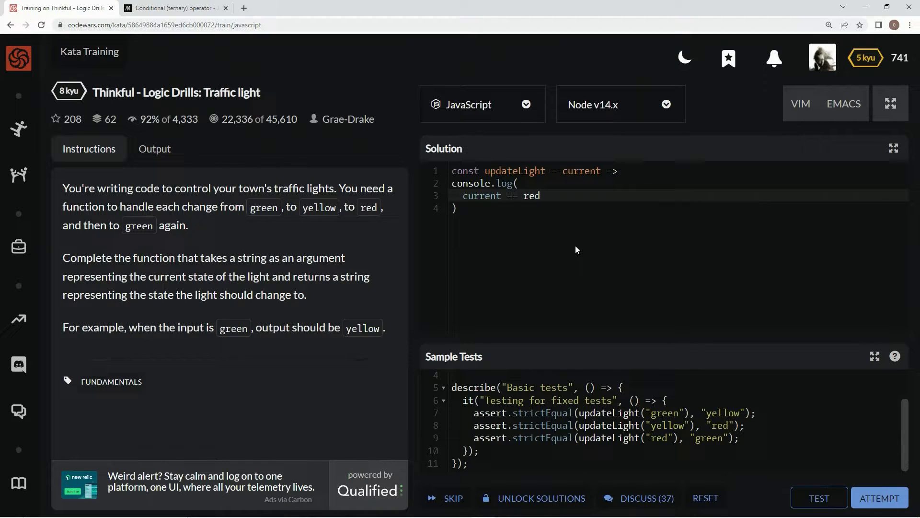
type("?")
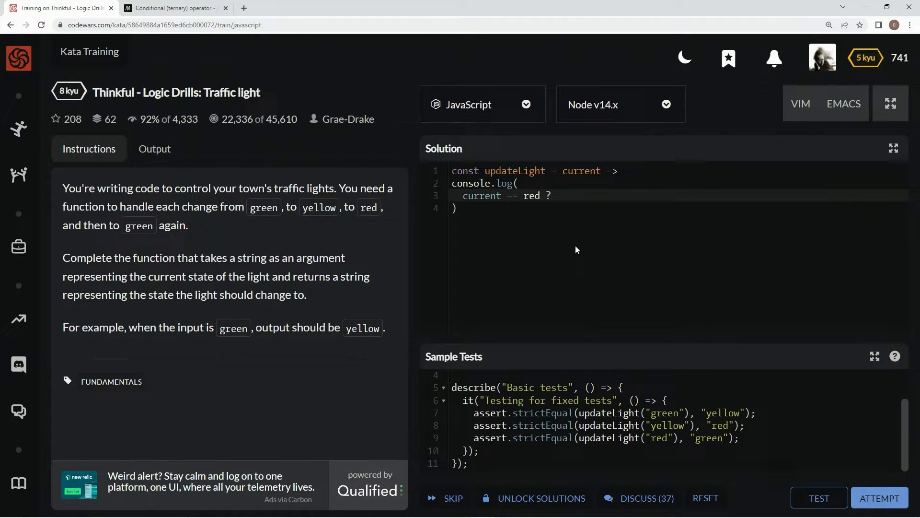
left_click(546, 196)
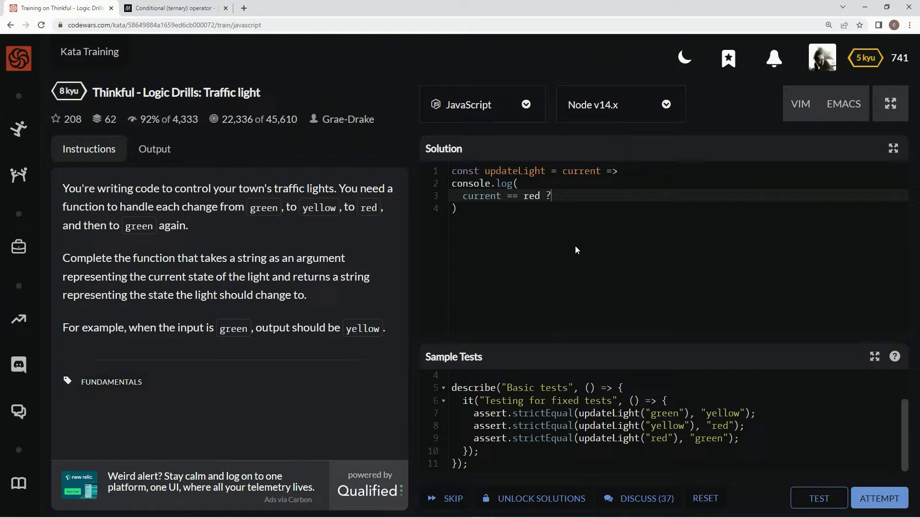
type("green")
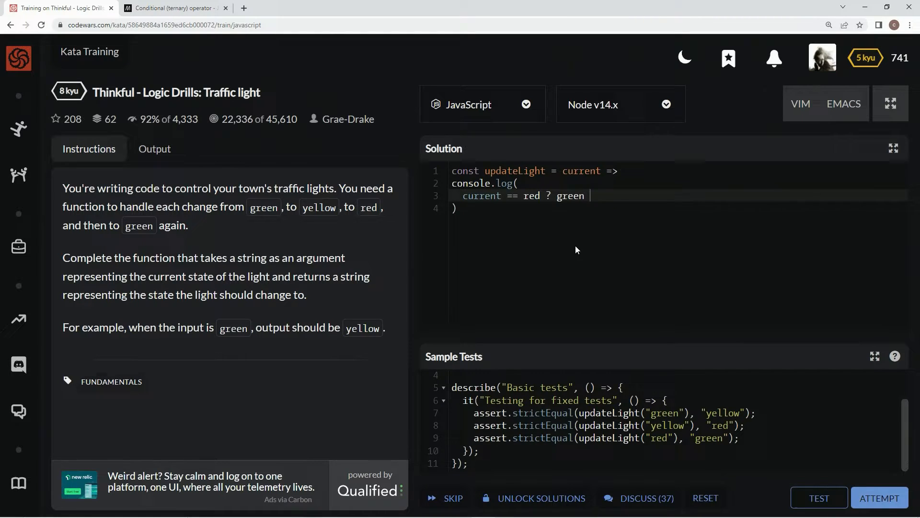
type(": current == green ?")
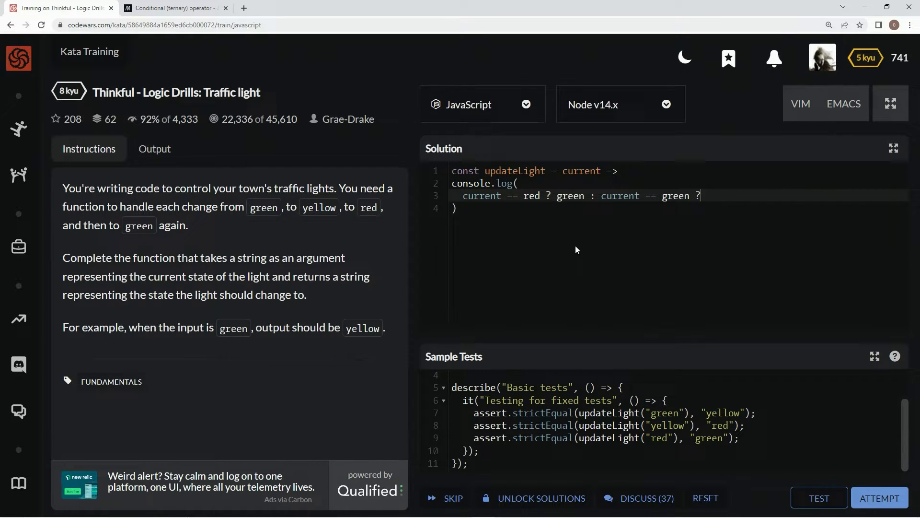
type("yellow' : red")
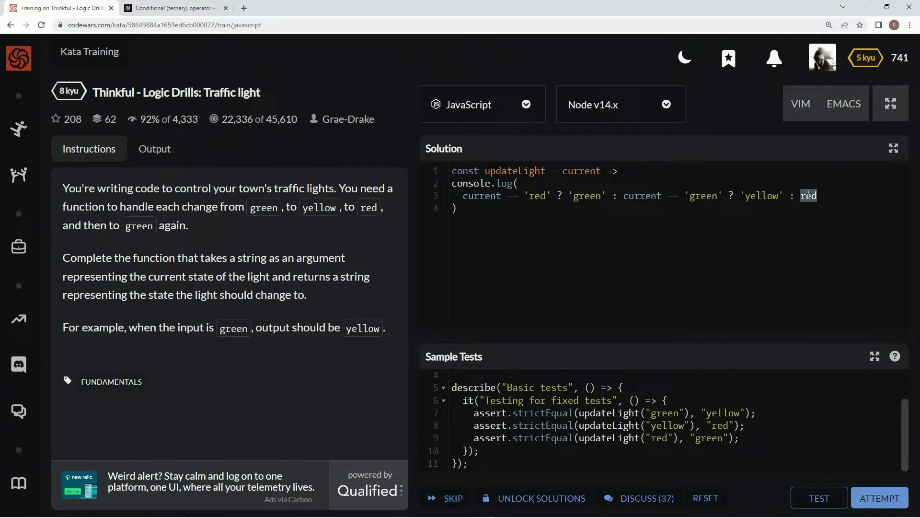
- Drop the console.log wrapper after the failed test, retest, run ATTEMPT, and SUBMIT
left_click(818, 498)
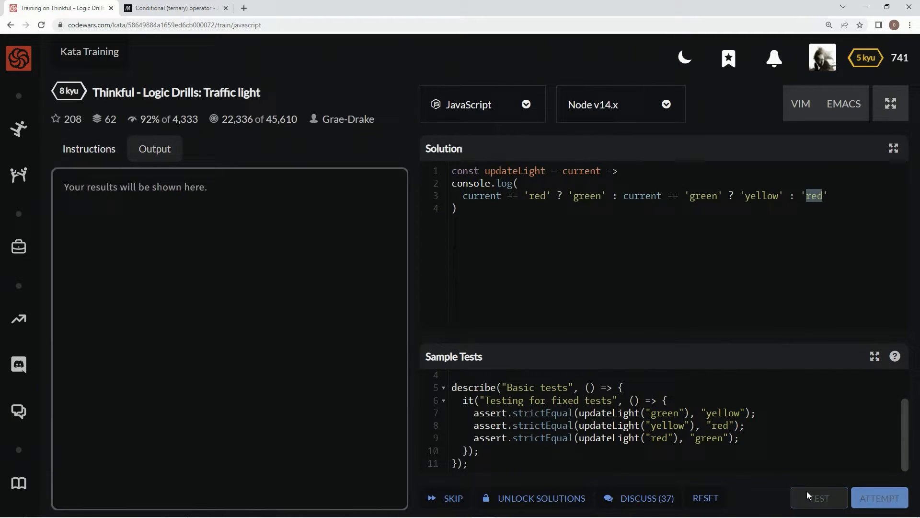
left_click(818, 498)
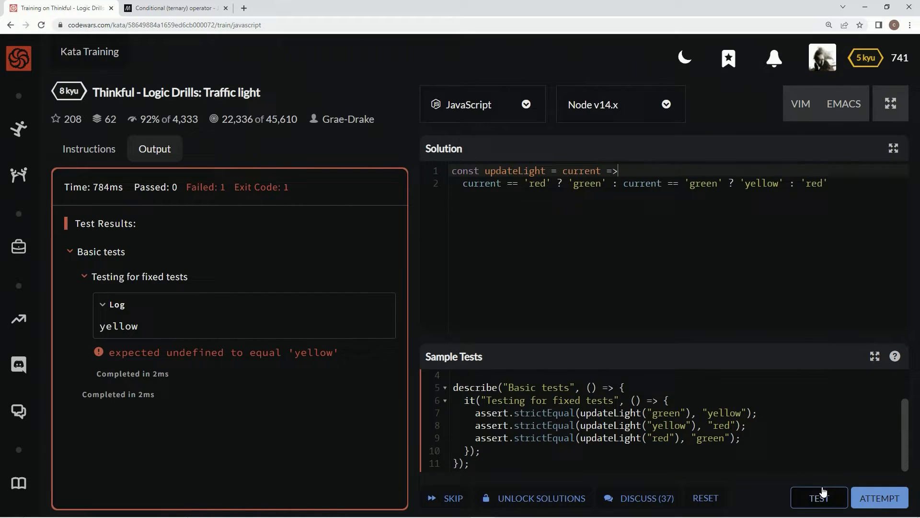
left_click(819, 498)
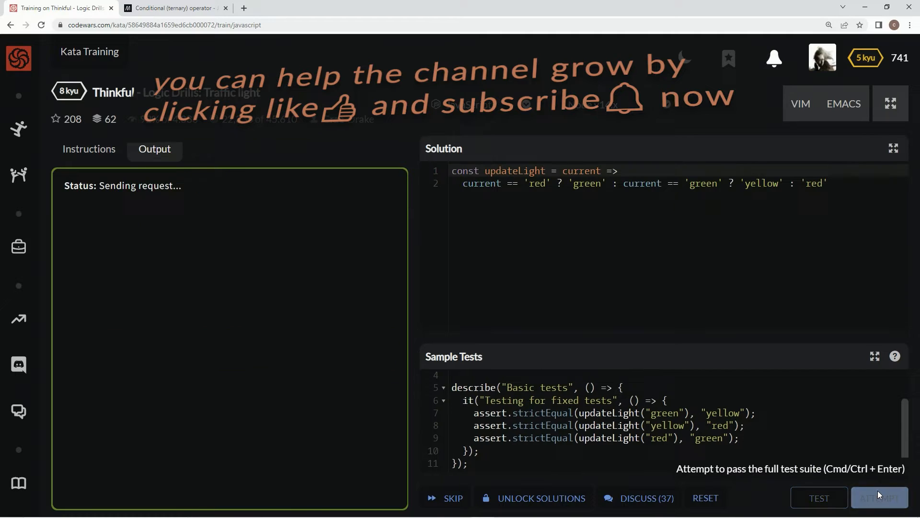
left_click(878, 497)
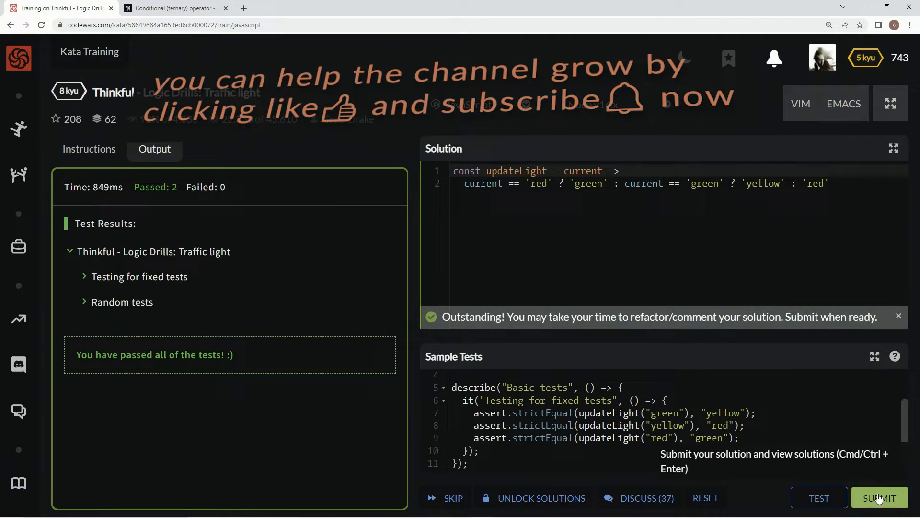
left_click(879, 497)
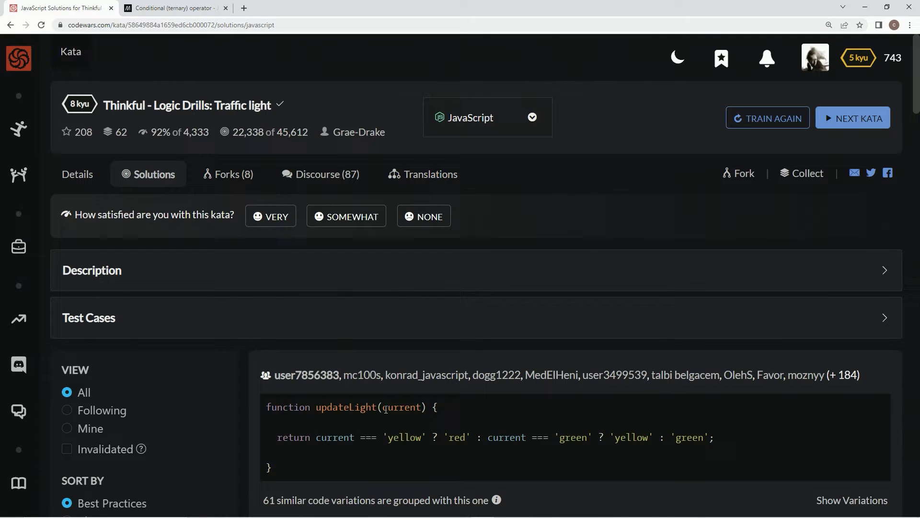
- Scroll through the Best Practices list of ternary, object-lookup and switch solutions
scroll("down", 3)
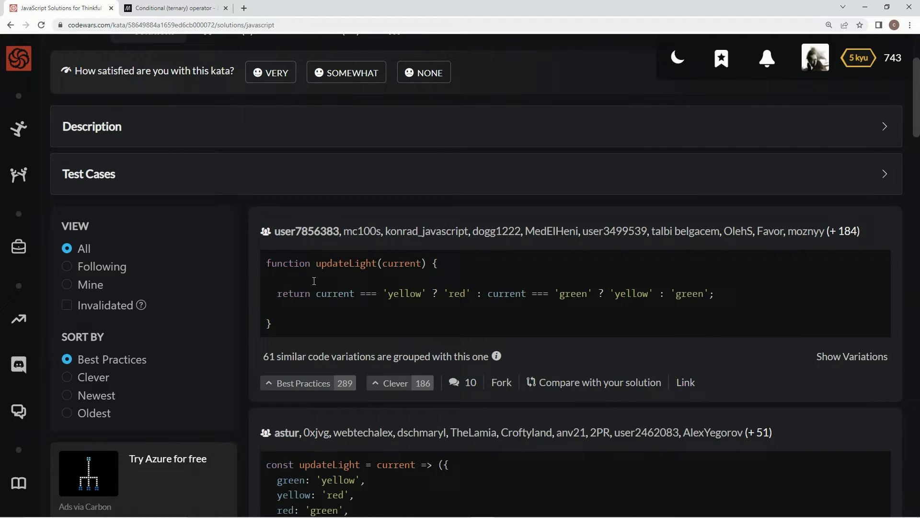
scroll("down", 3)
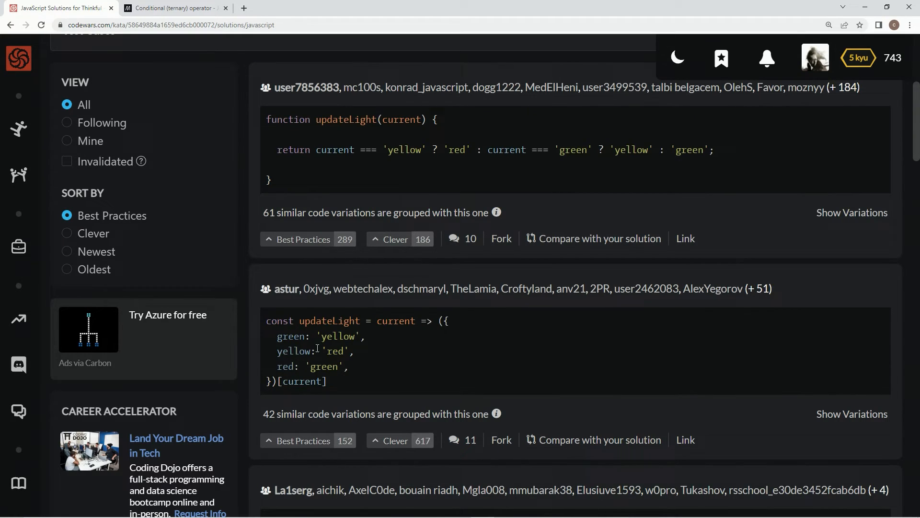
scroll("down", 3)
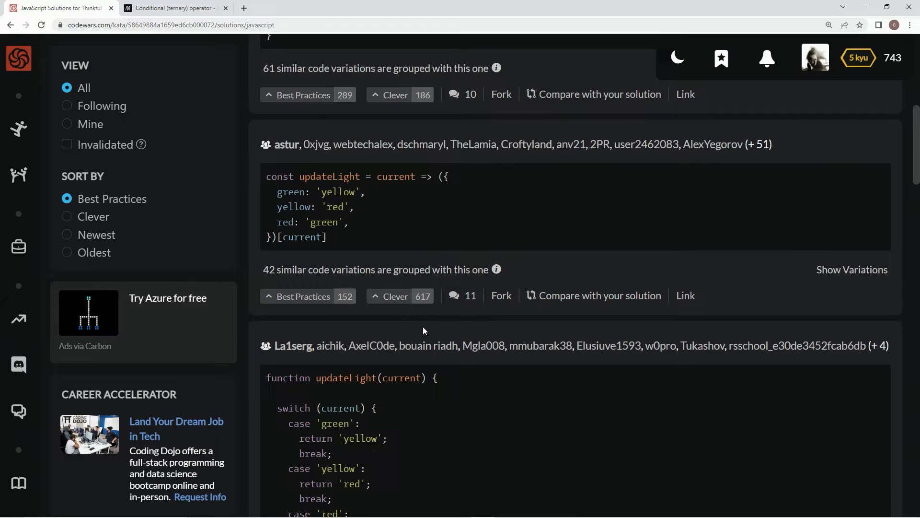
scroll("down", 3)
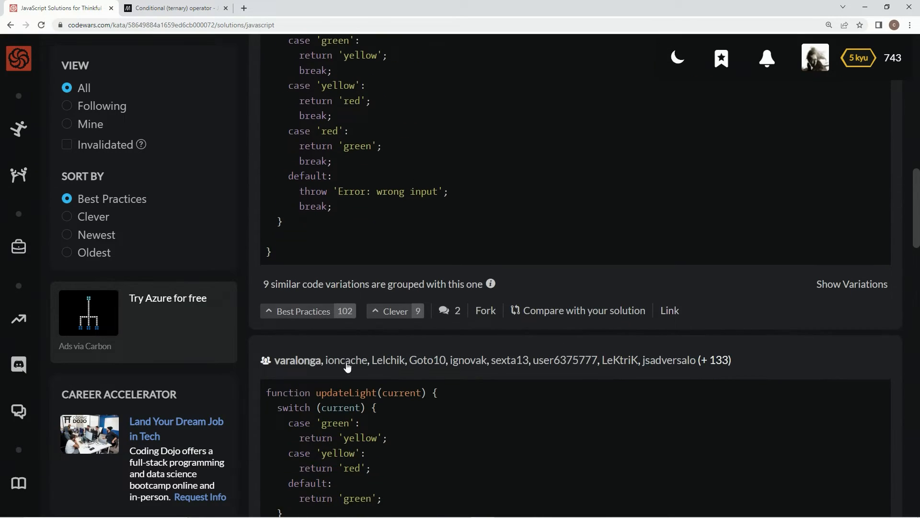
scroll("down", 3)
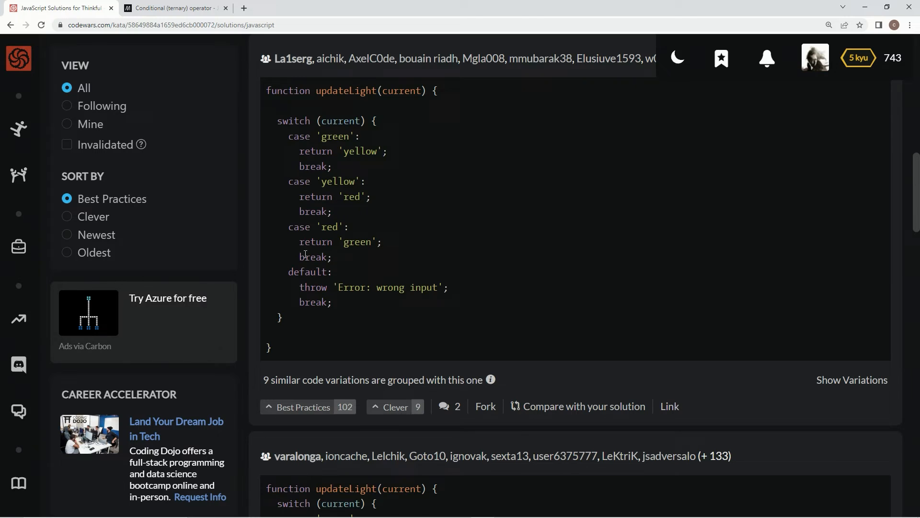
scroll("down", 3)
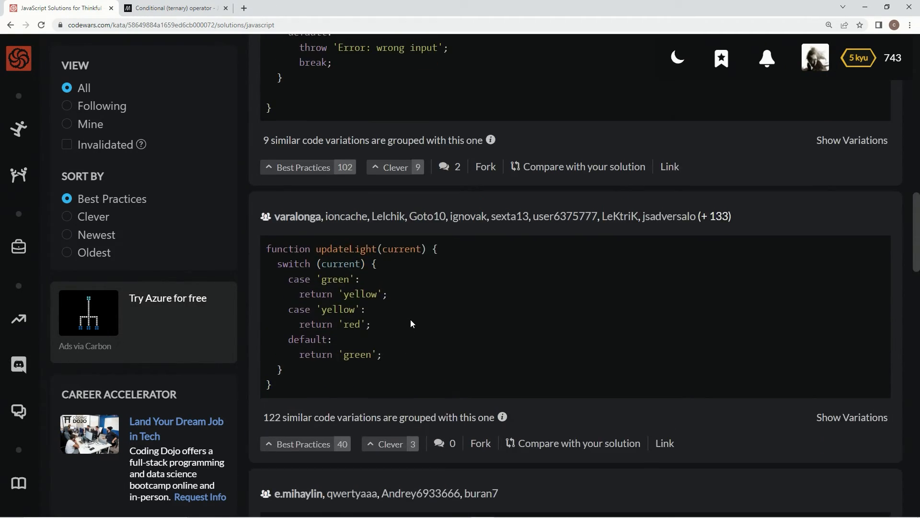
scroll("down", 3)
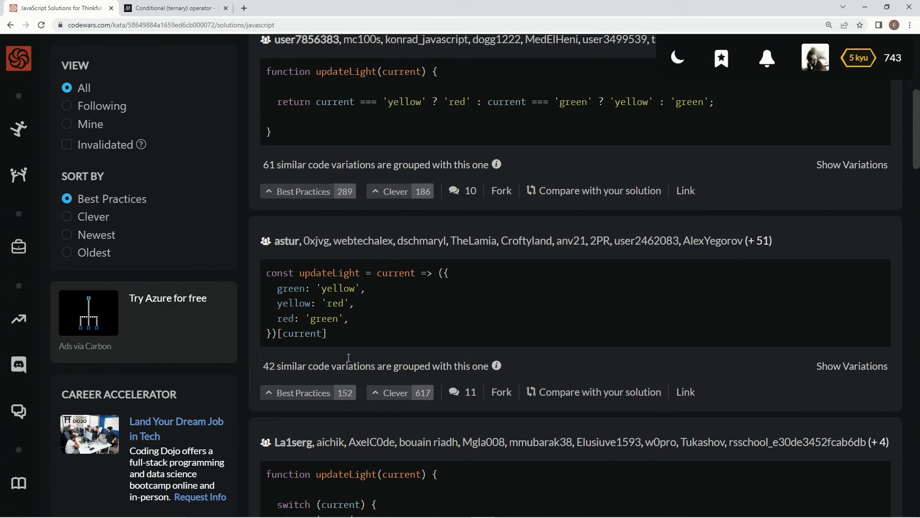
scroll("up", 3)
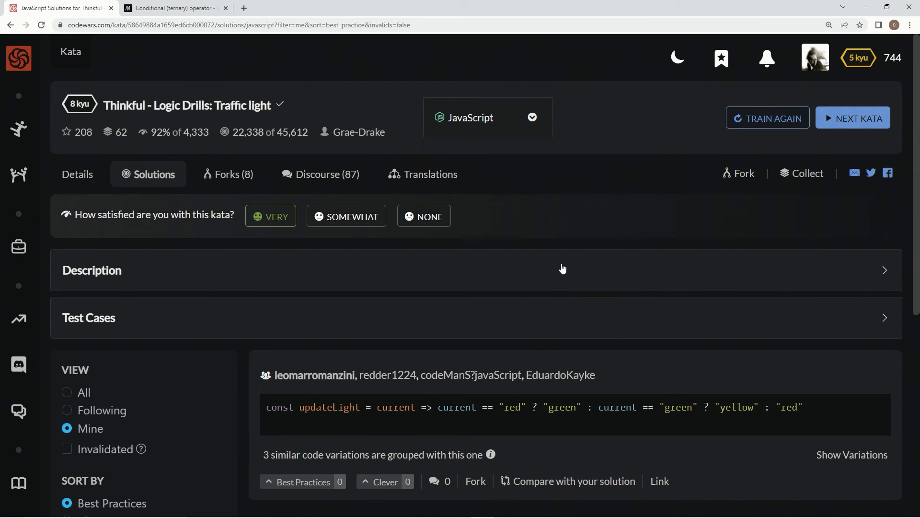
- Give your own ternary solution a Best Practices vote
left_click(303, 481)
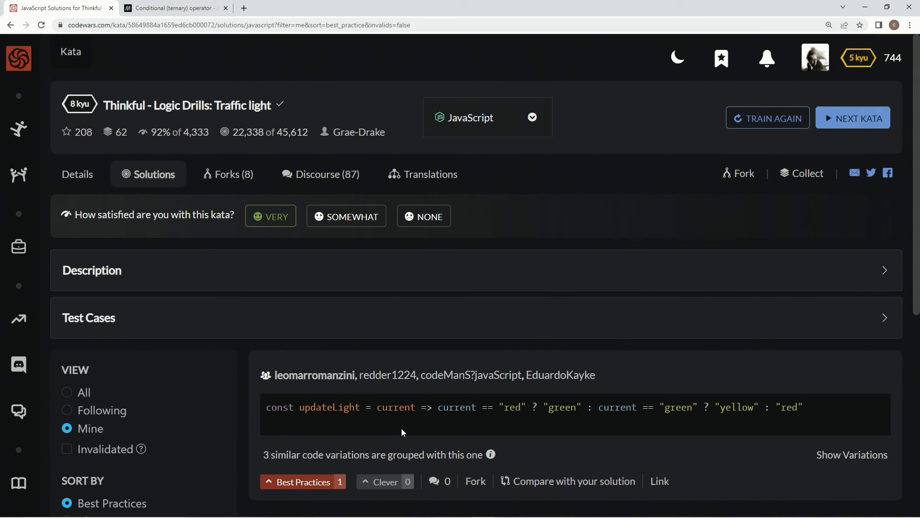
mouse_move(607, 318)
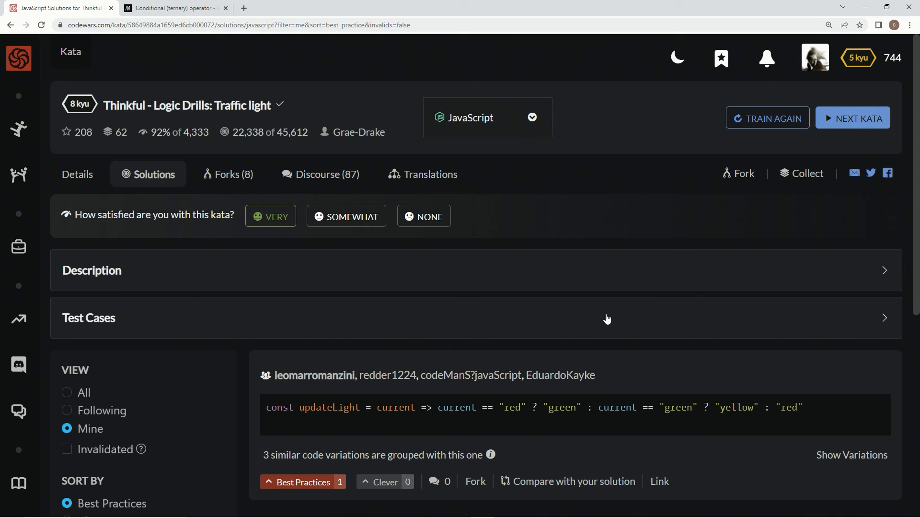